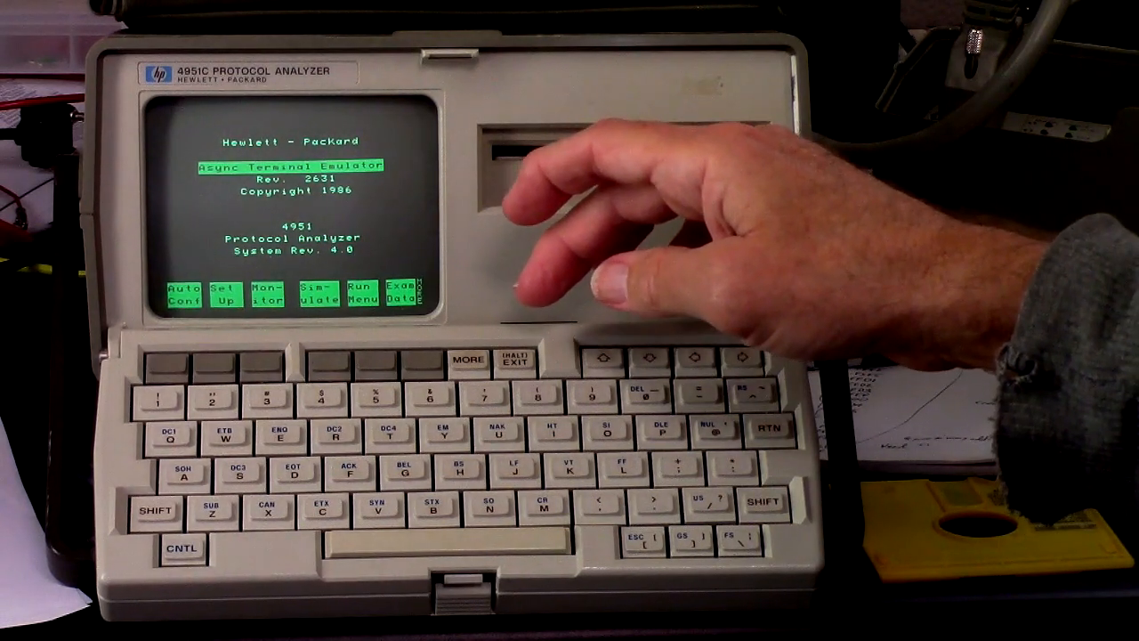
Enter the Monitor/Simulate Parameter Setup from the analyzer's Set Up softkey
click(264, 295)
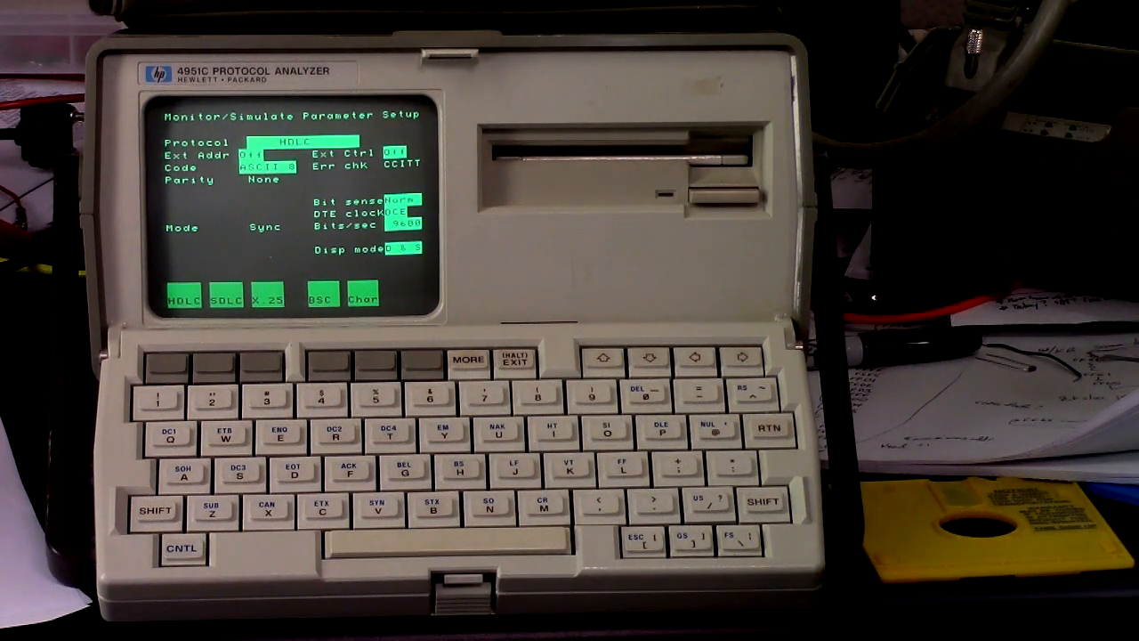
click(512, 359)
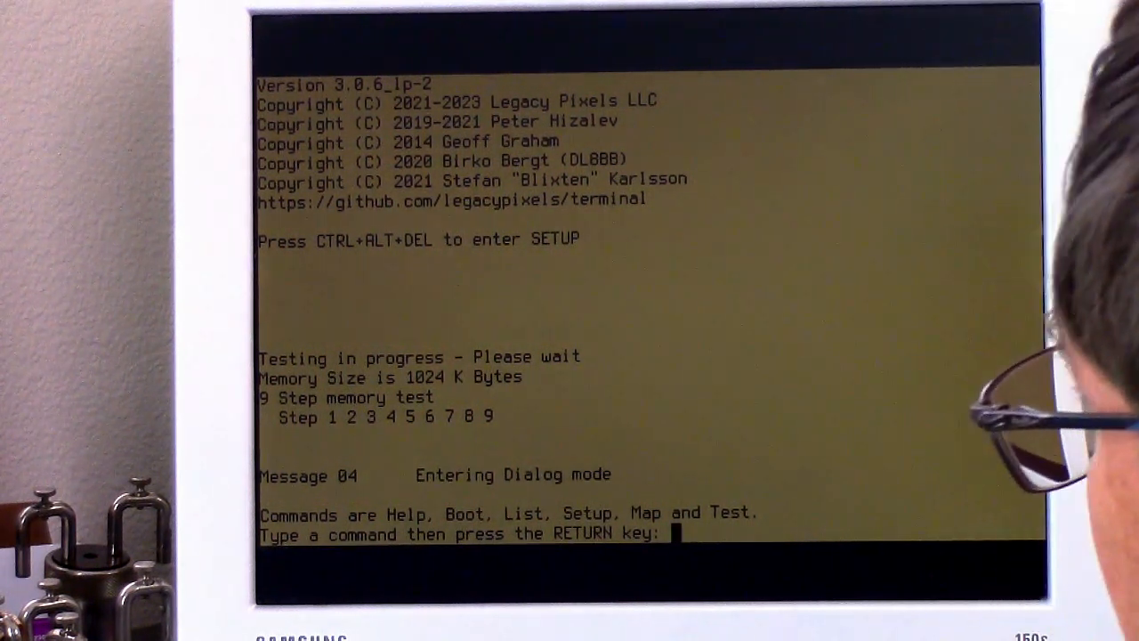
Run MAP at the boot ROM prompt to show the 1024 KB ECC memory map
text(MAP)
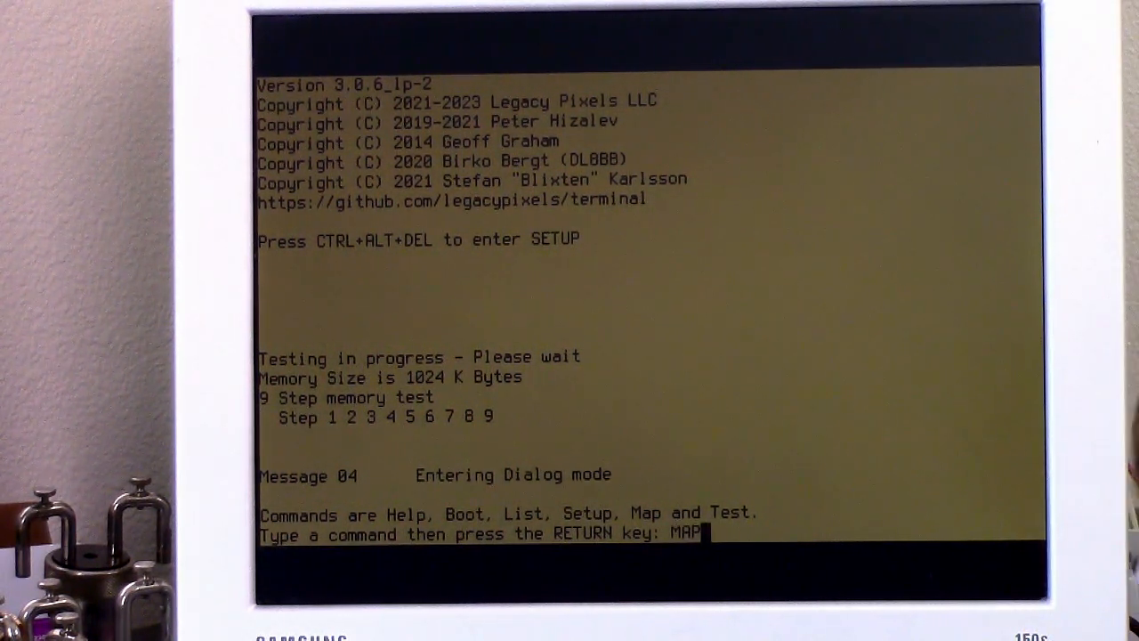
key(Return)
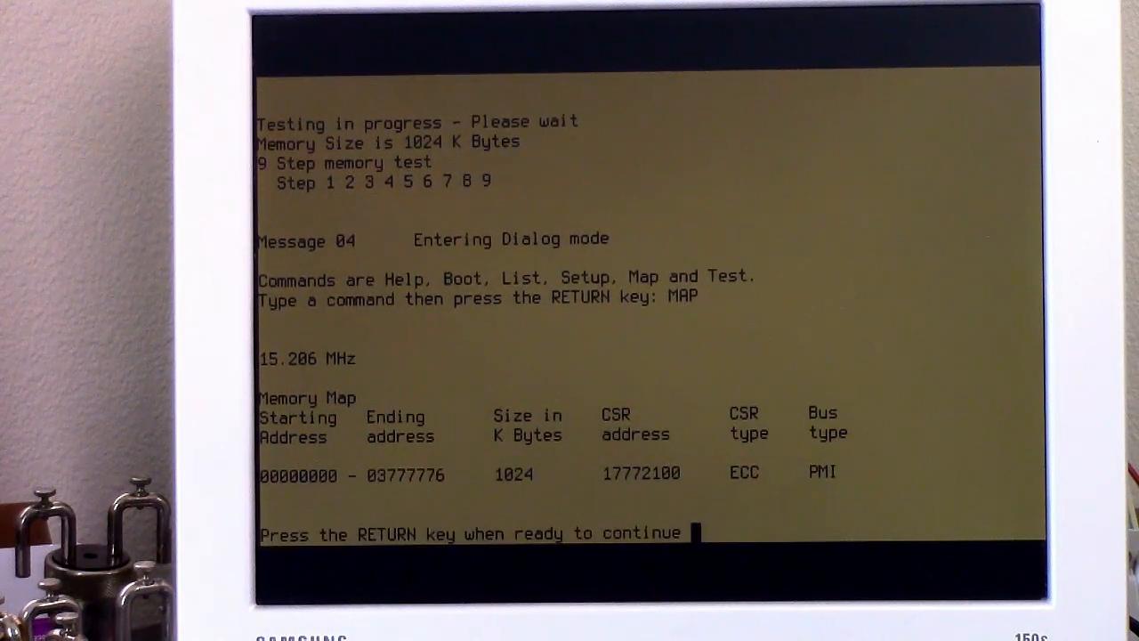
Continue the memory map to the I/O page registers and return to the prompt
key(Return)
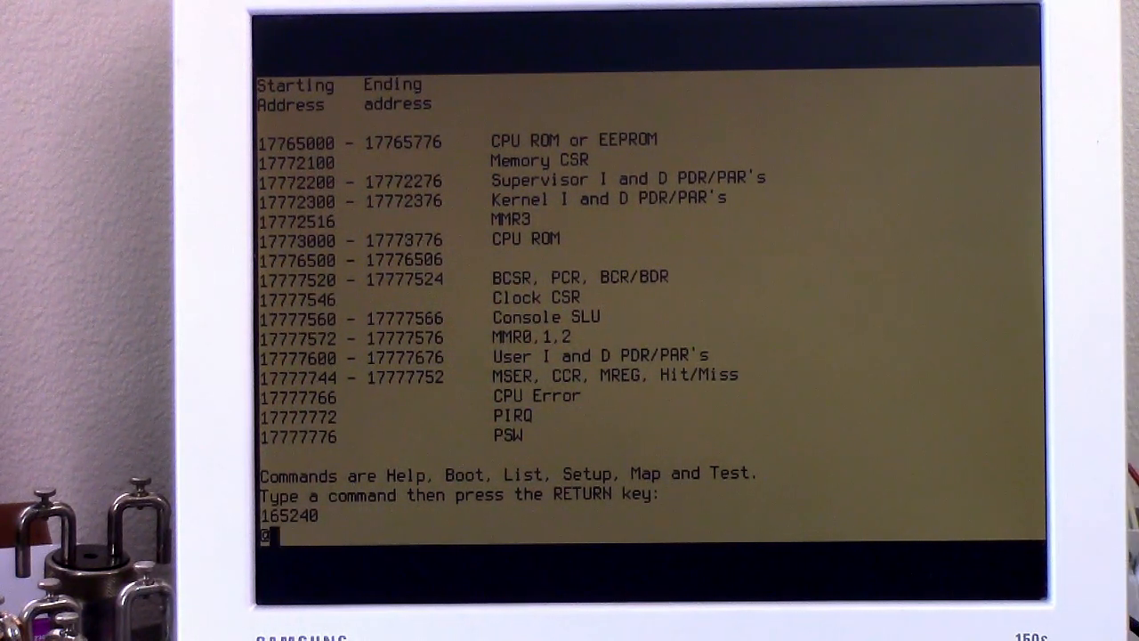
Deposit 5000 at address 2000 (was 053402) and start execution with 2000g
text(2000)
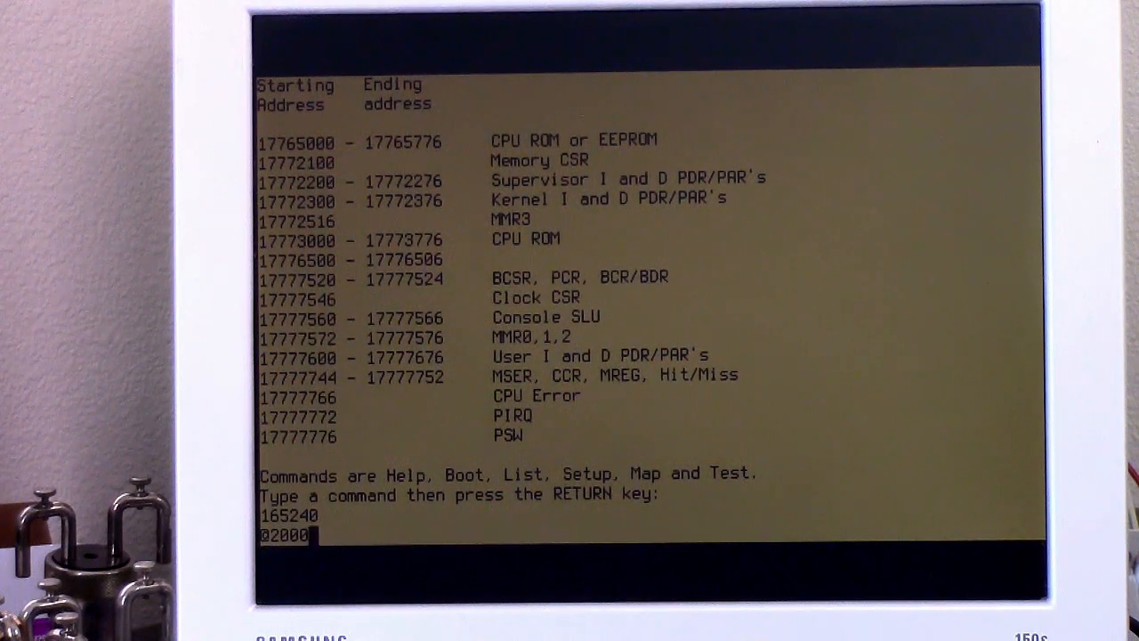
text(/053402)
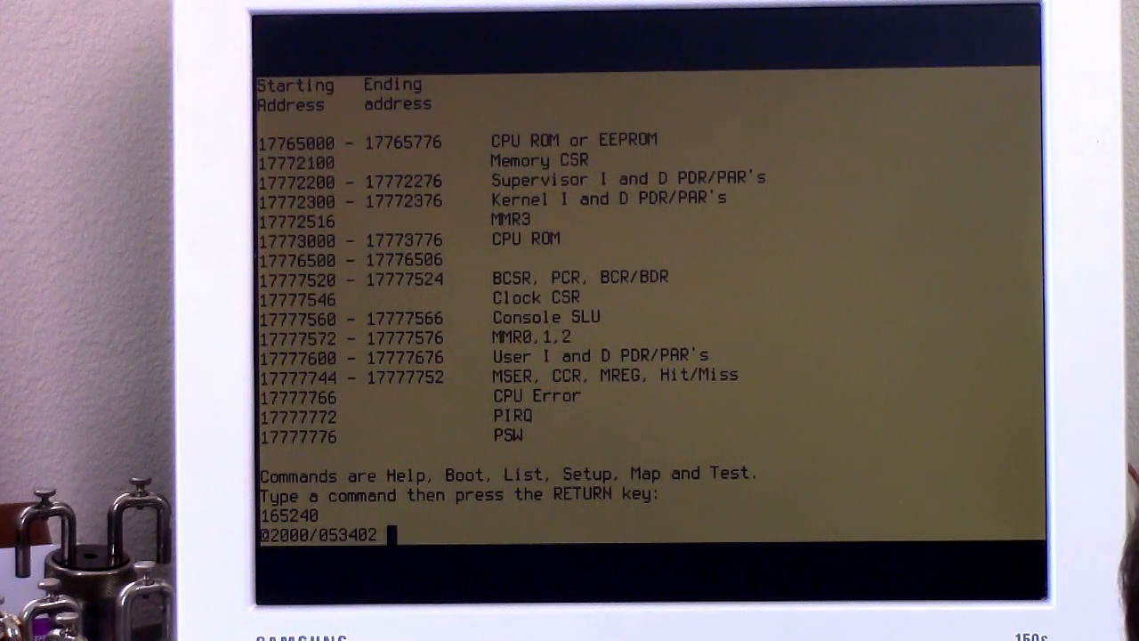
text(5000)
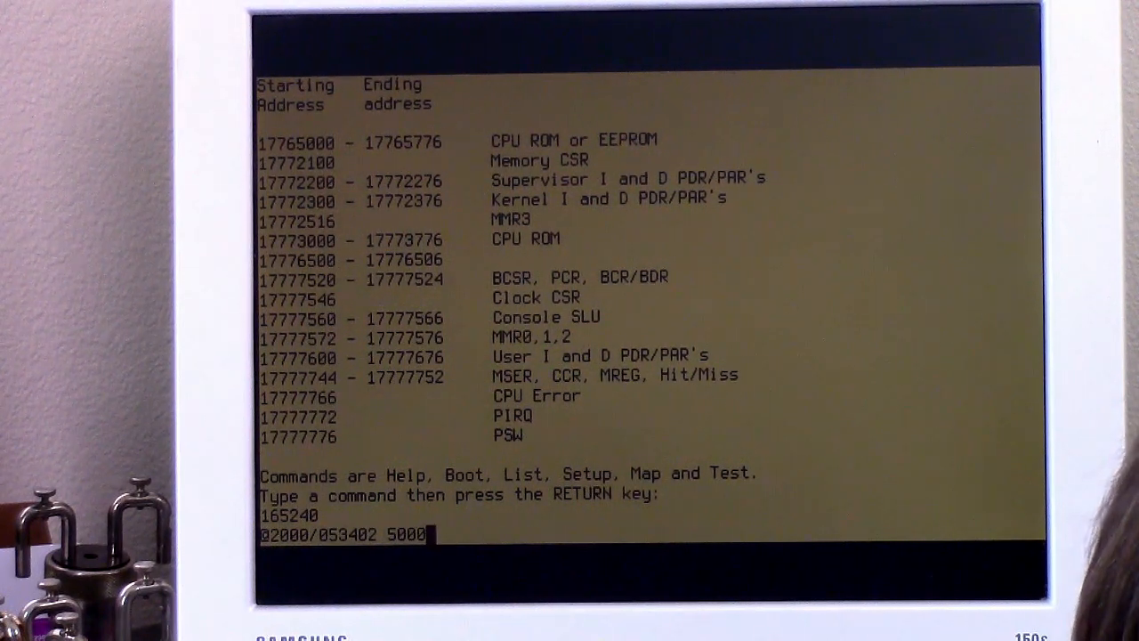
key(Return)
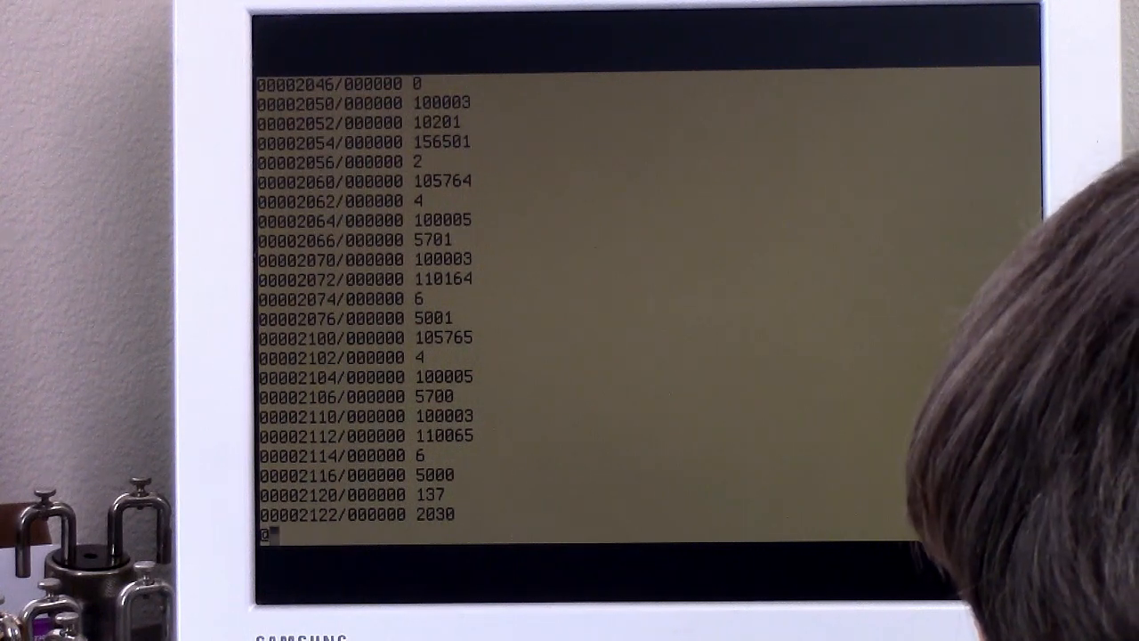
text(@2000)
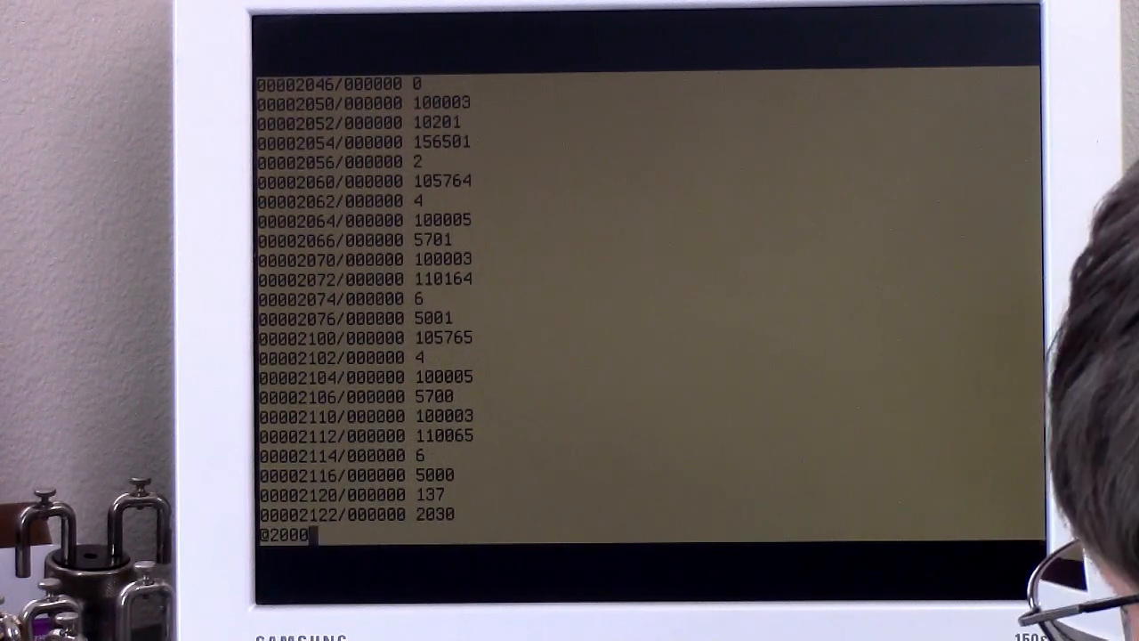
text(g)
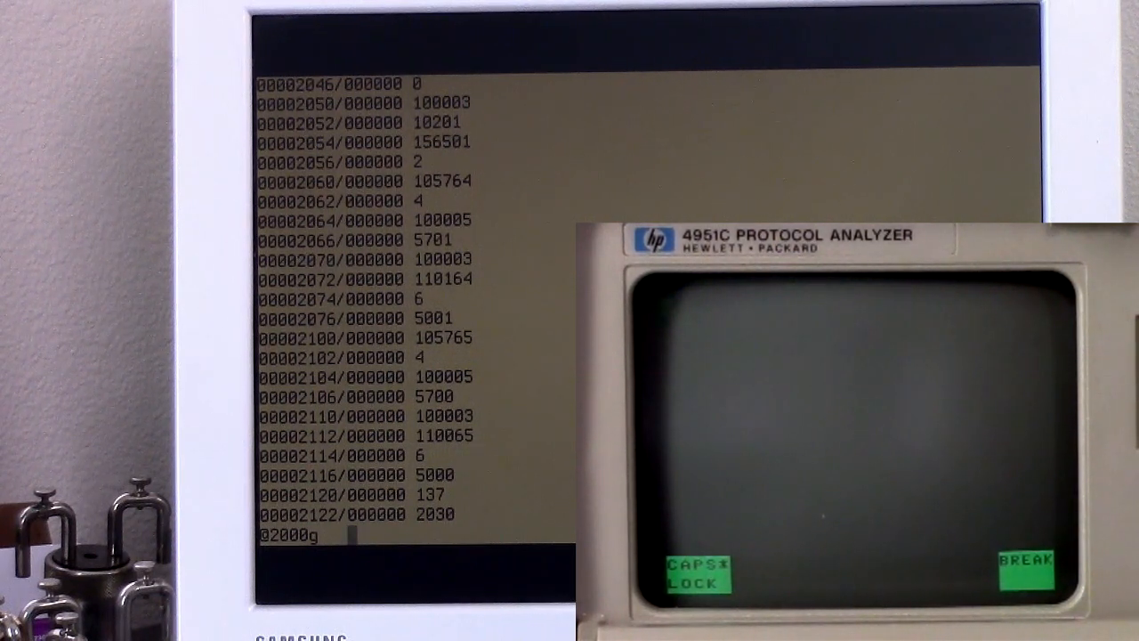
Echo "this is a test" and "HELLO WORLD" onto the analyzer terminal
text(this is a test)
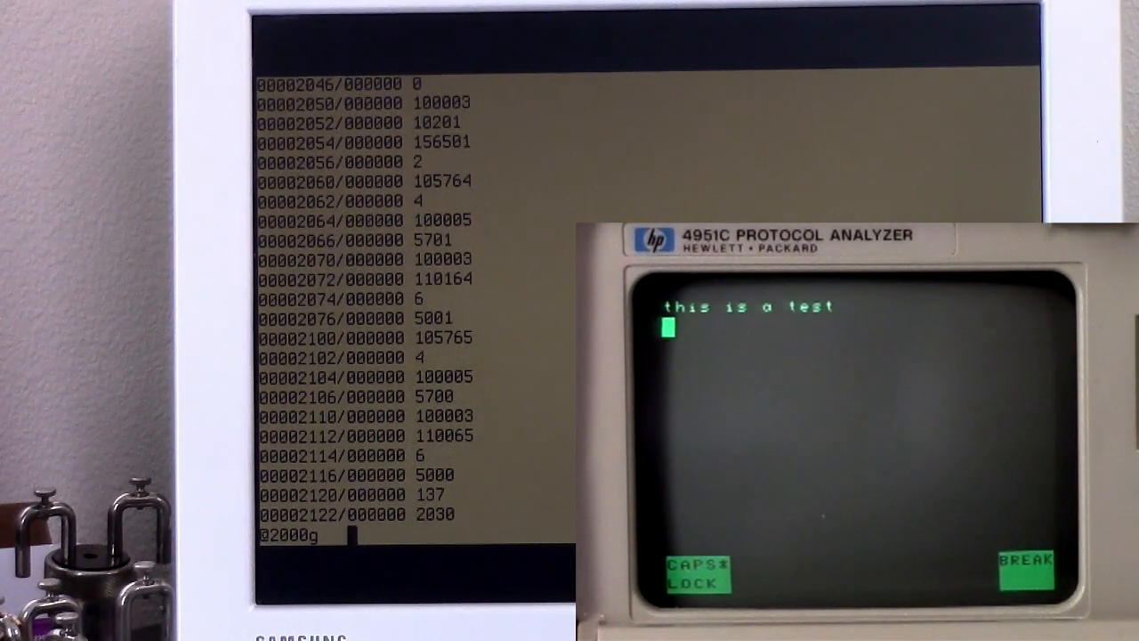
text(HELL)
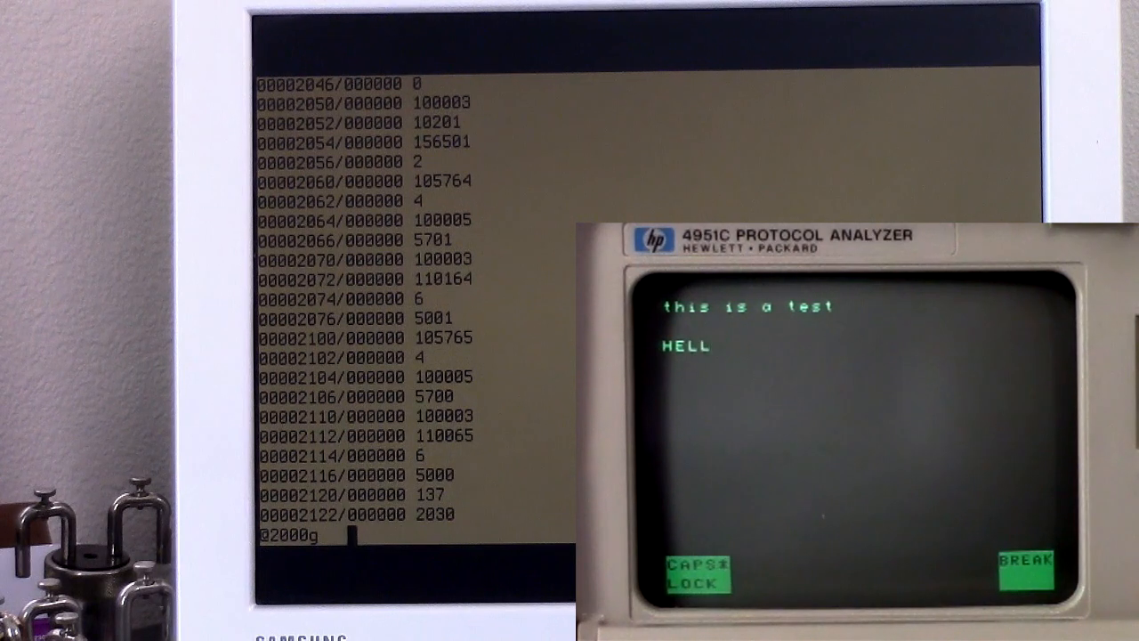
text(O WORLD)
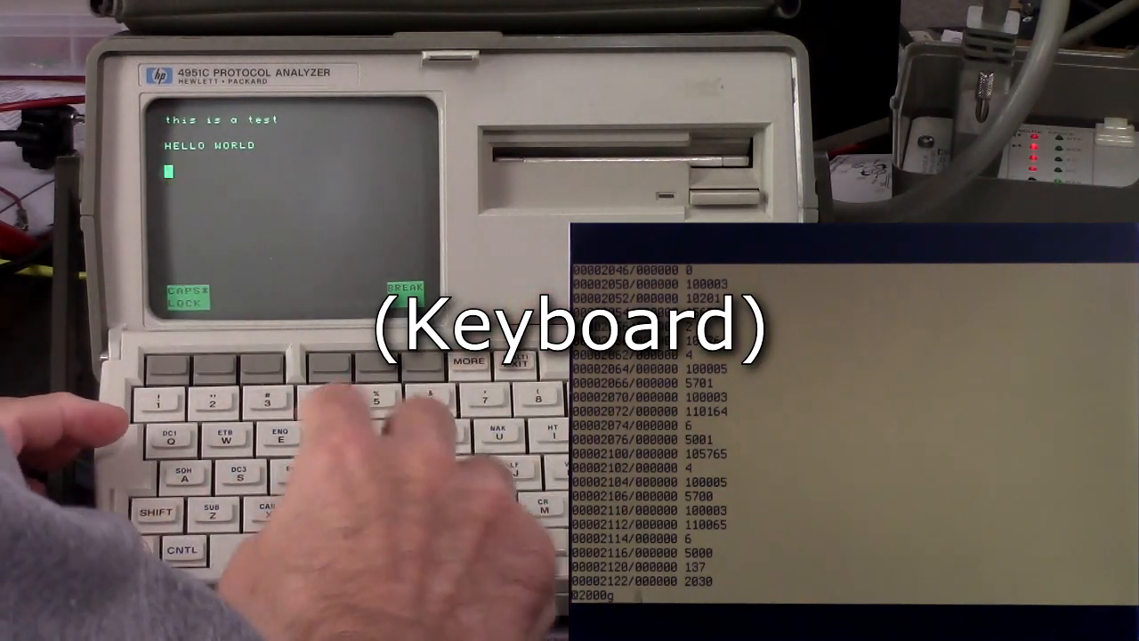
Send "DOES IT WORK FROM HERE?" from the PDP-11 terminal to verify the echo
text(DOES IT WORK FROM HERE?)
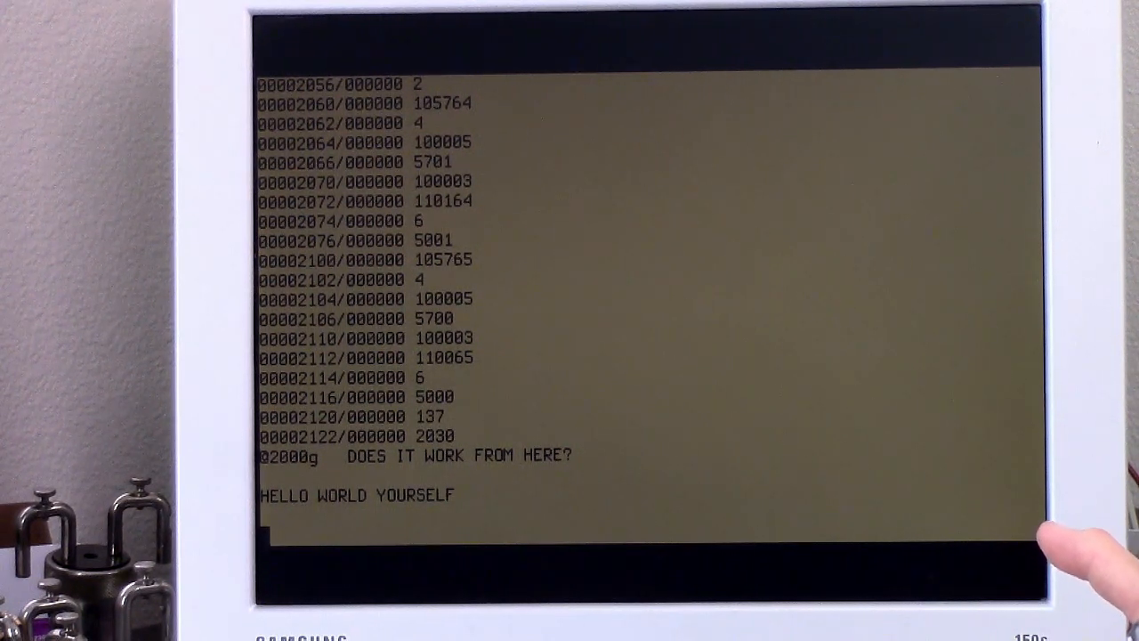
mouse_move(1023, 534)
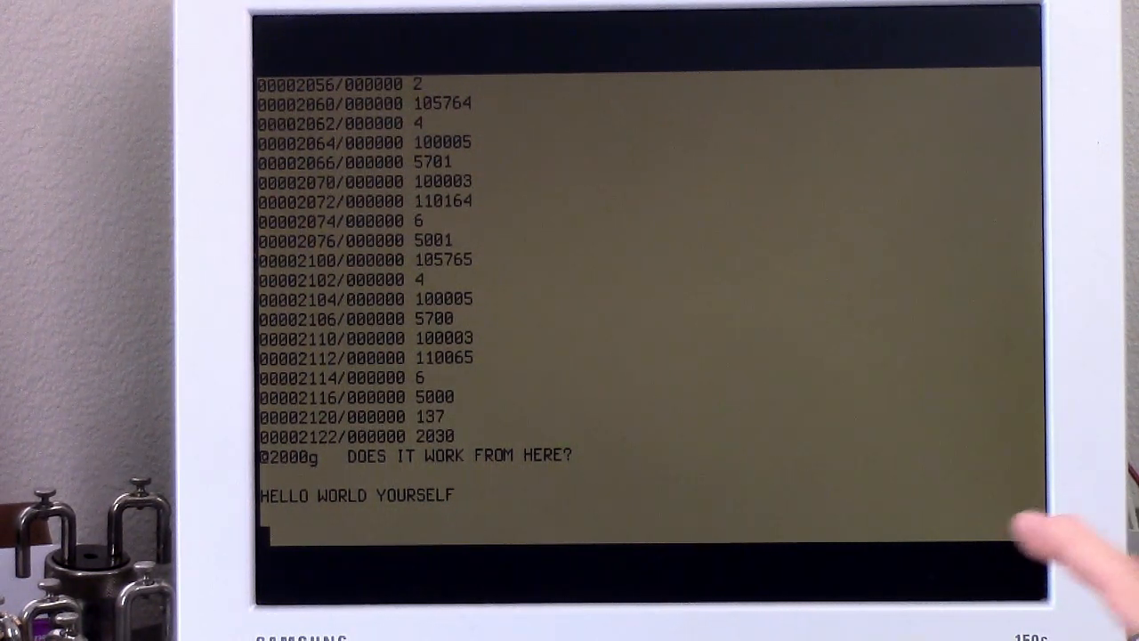